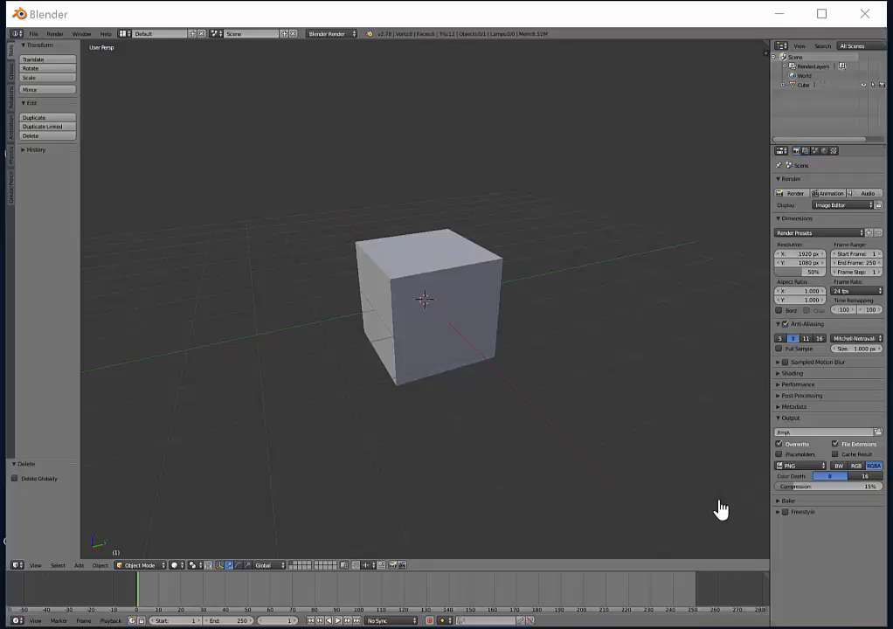
mouse_move(457, 392)
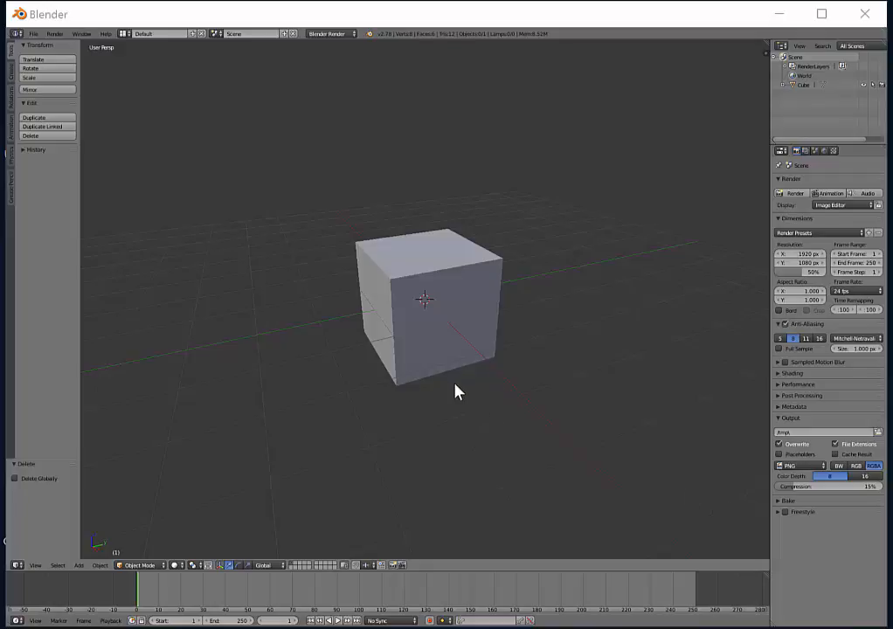
mouse_move(486, 325)
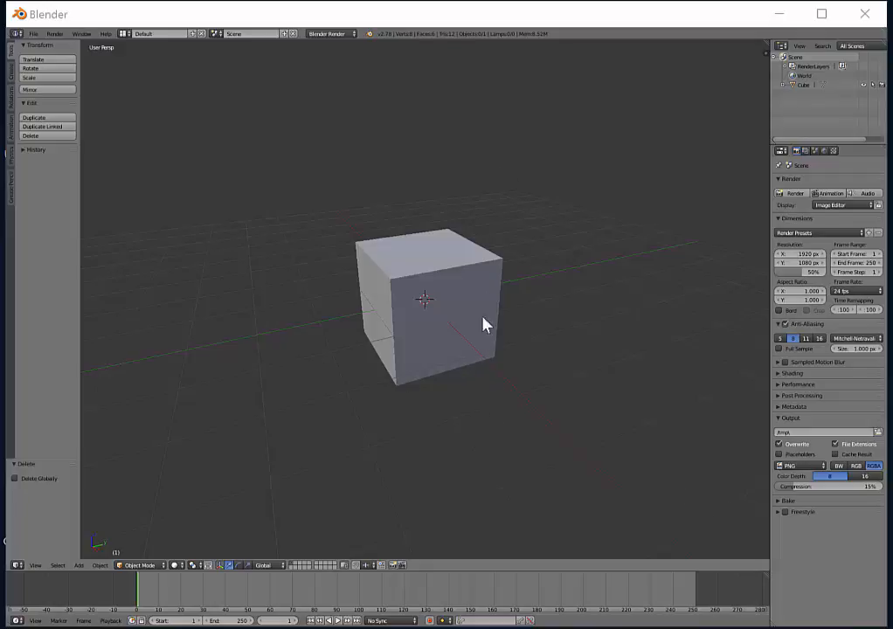
Select the default cube in the 3D Viewport.
left_click(423, 306)
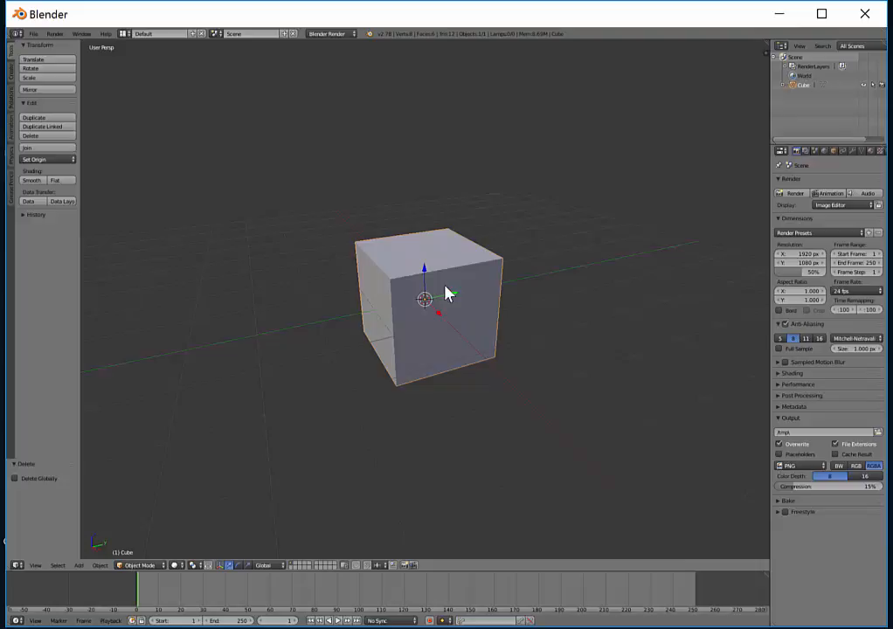
mouse_move(577, 349)
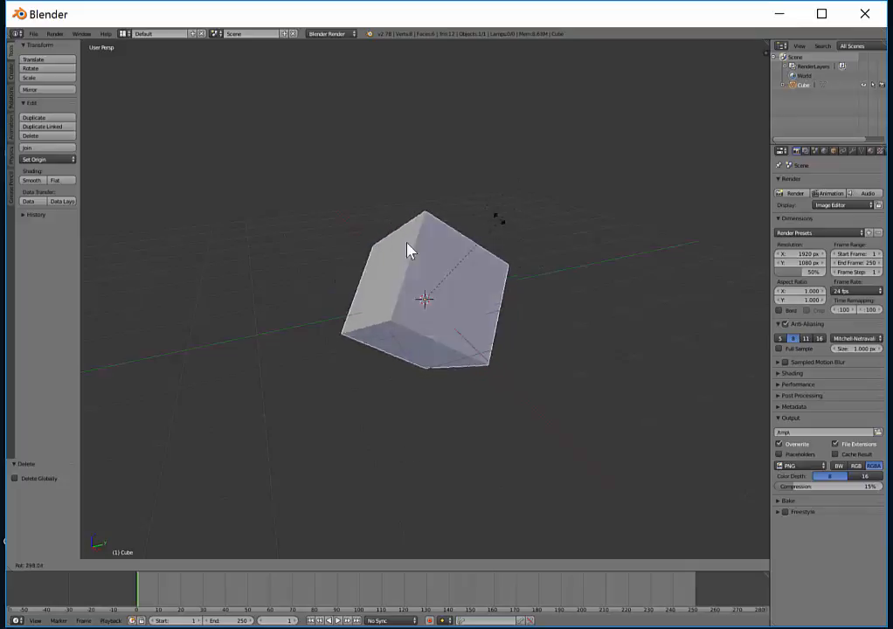
Freely rotate the cube through several tilts and confirm the final orientation.
left_click_drag(413, 252, 510, 290)
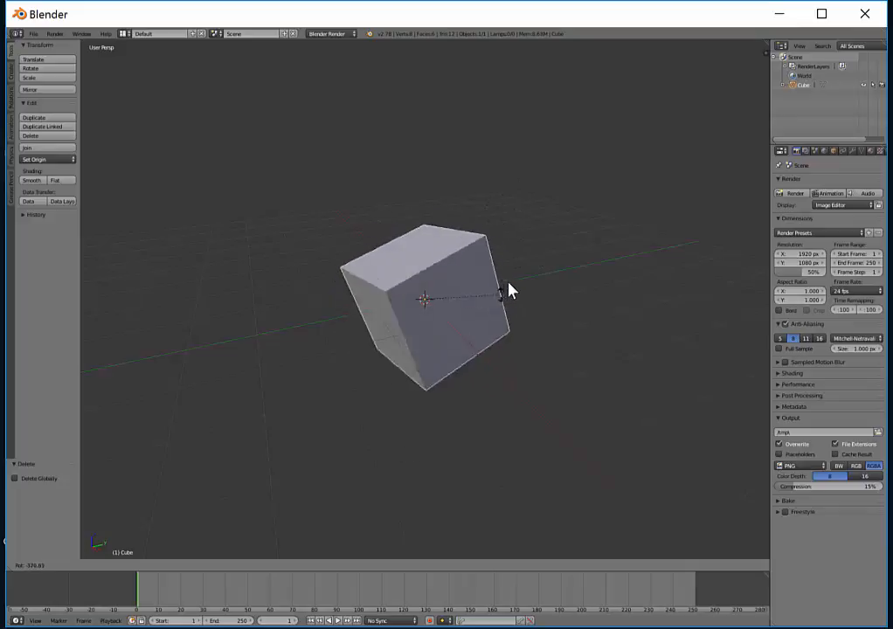
left_click_drag(510, 290, 451, 360)
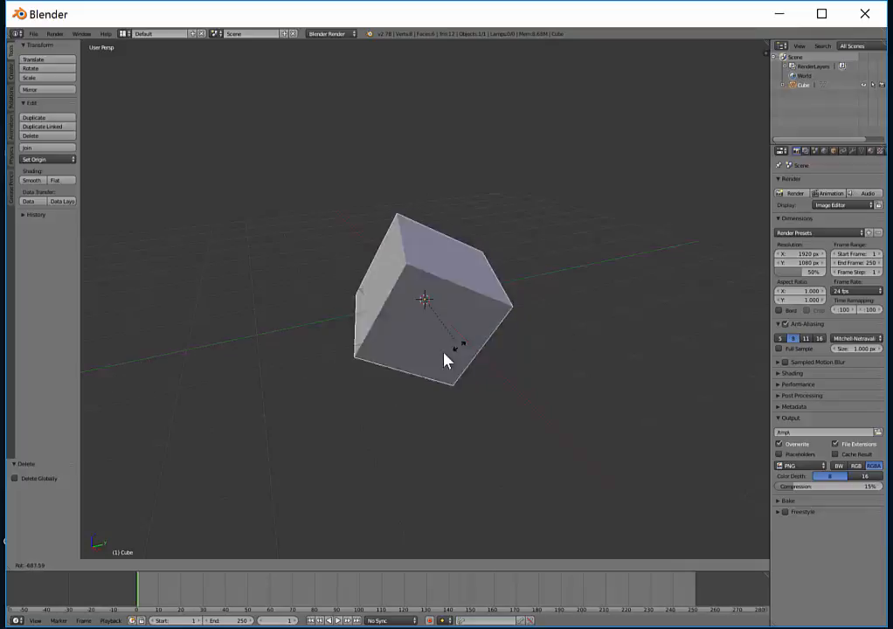
left_click_drag(445, 360, 419, 300)
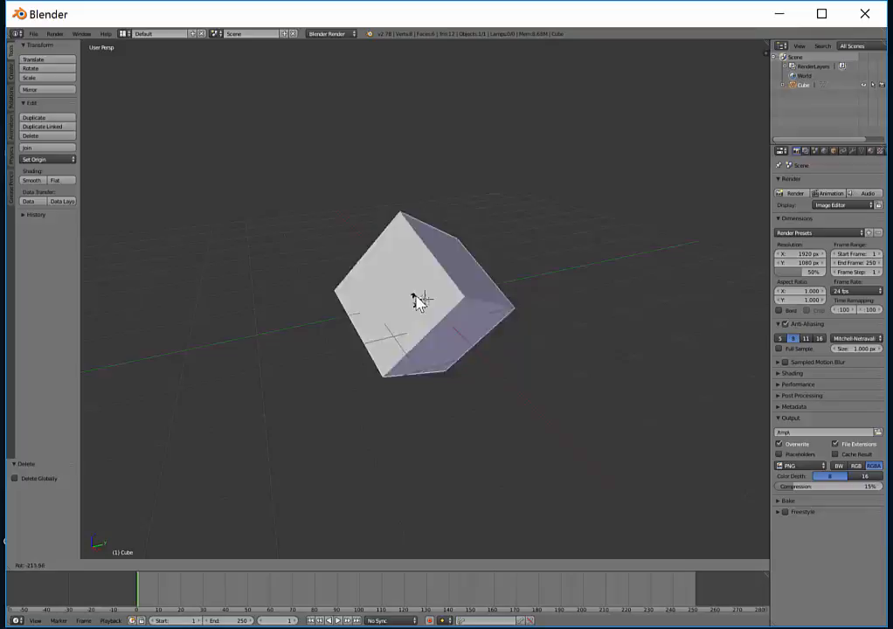
left_click_drag(415, 301, 463, 255)
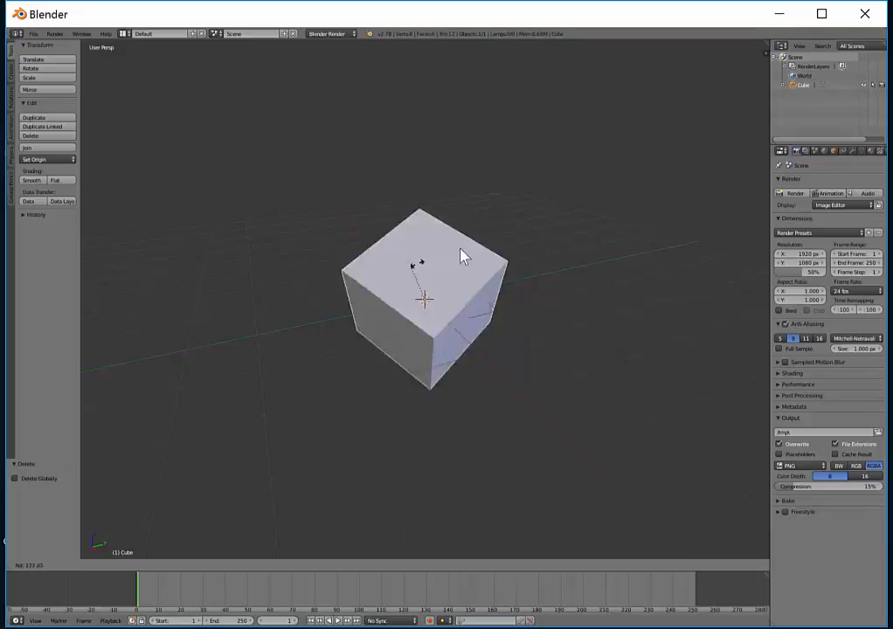
left_click_drag(463, 253, 446, 318)
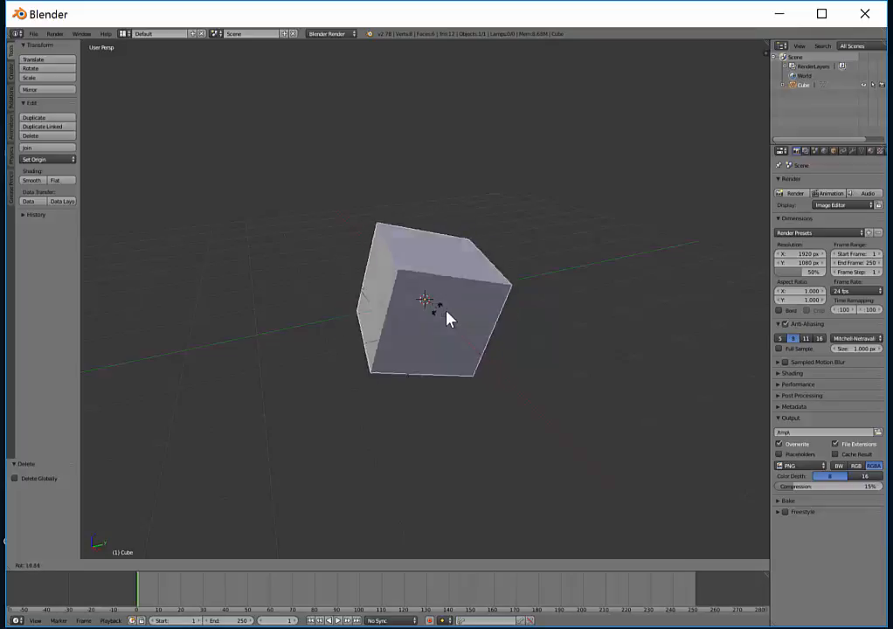
left_click(437, 315)
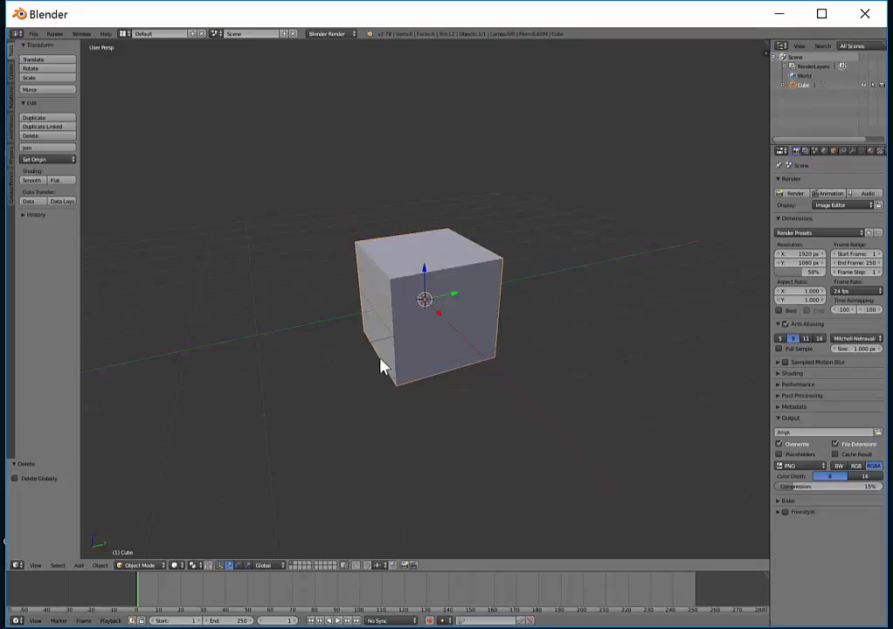
mouse_move(374, 371)
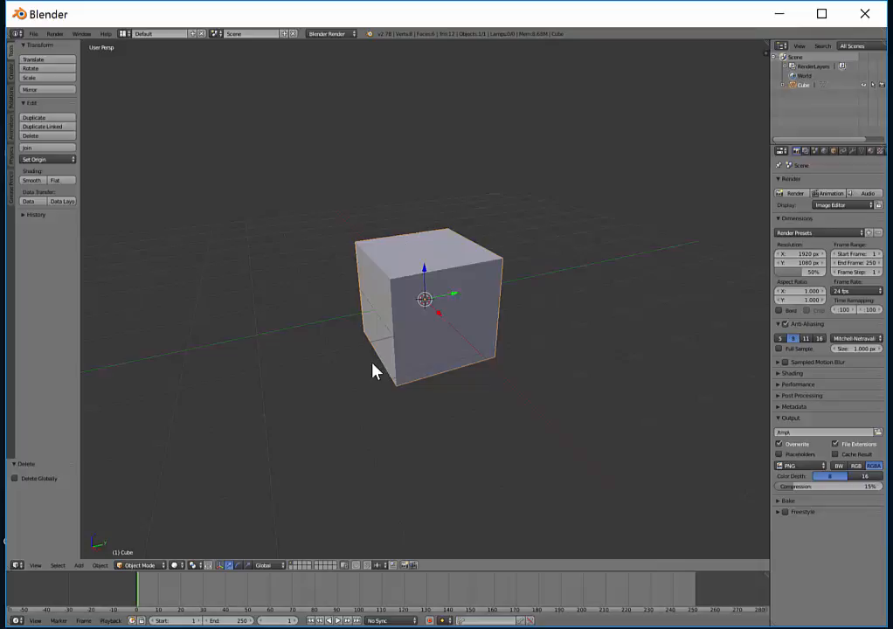
mouse_move(437, 415)
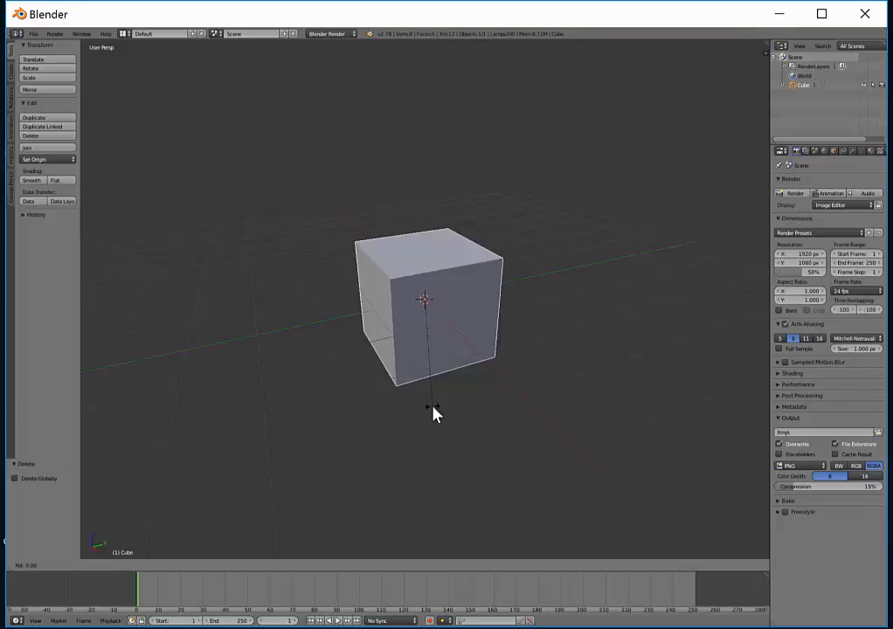
Rotate the cube constrained to the vertical Z axis.
key("z")
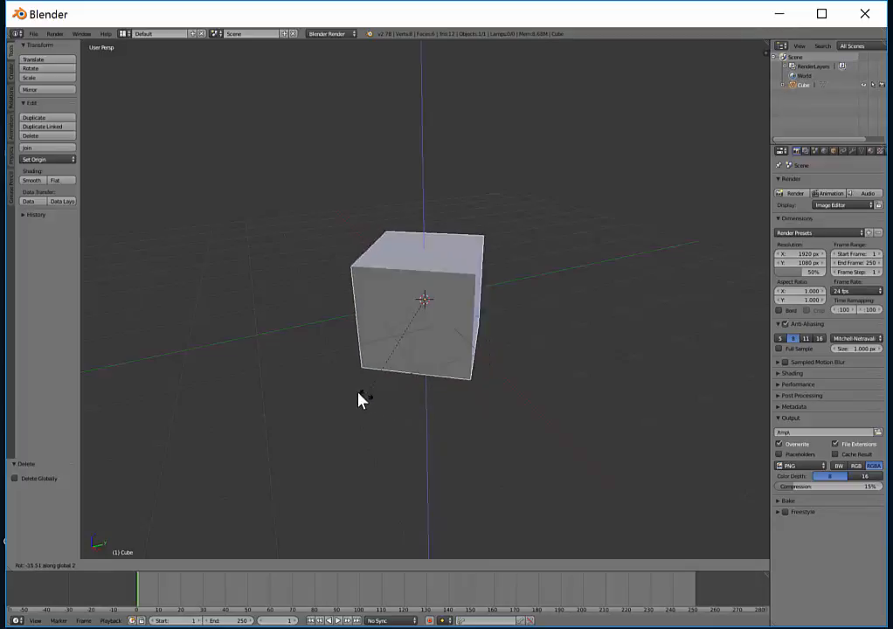
left_click_drag(365, 399, 343, 369)
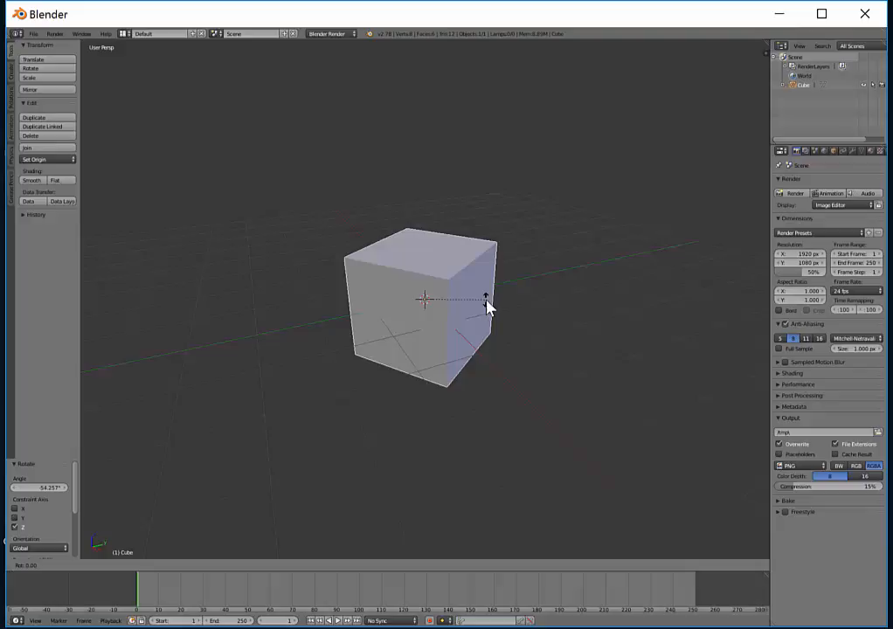
mouse_move(510, 318)
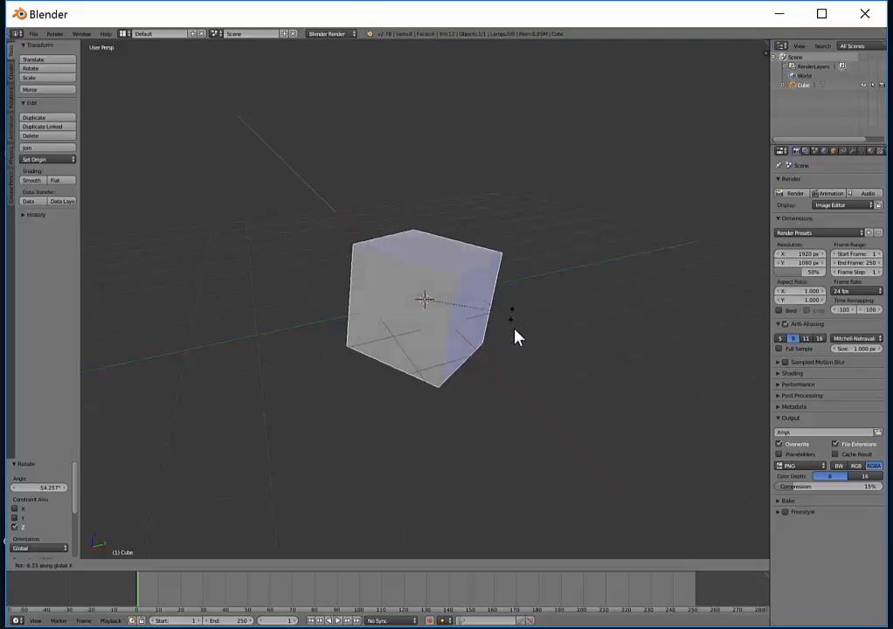
Tilt the cube constrained to the X axis.
left_click_drag(516, 339, 332, 245)
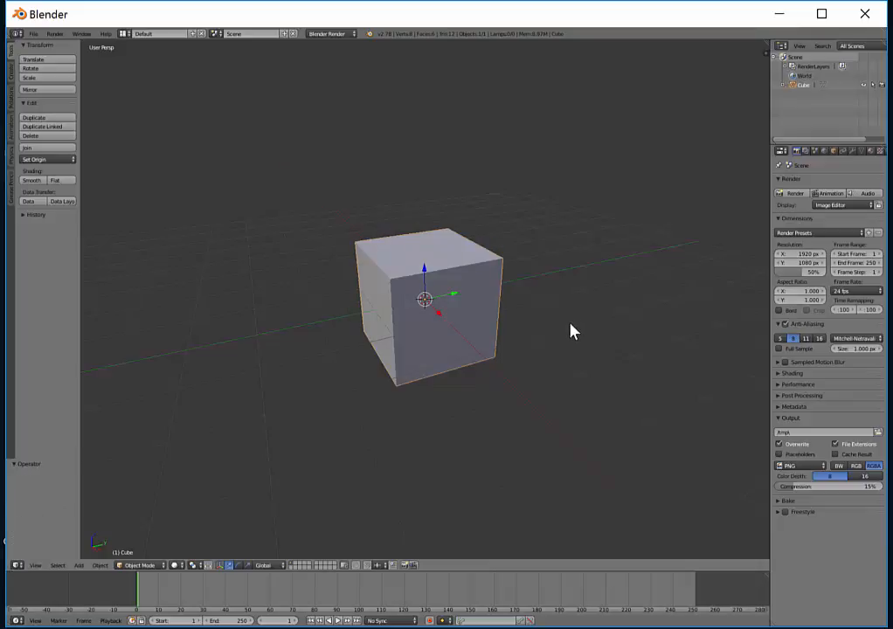
mouse_move(595, 323)
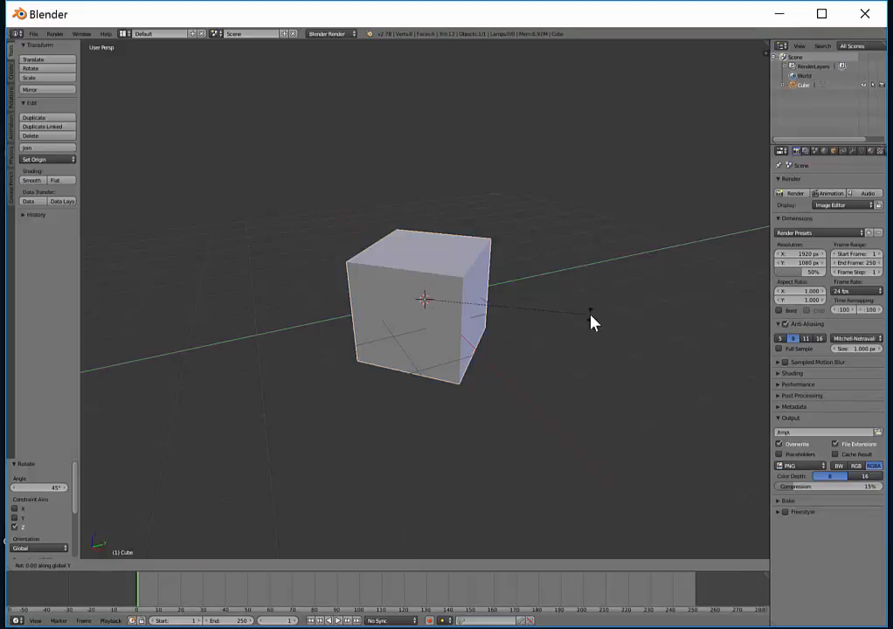
mouse_move(592, 318)
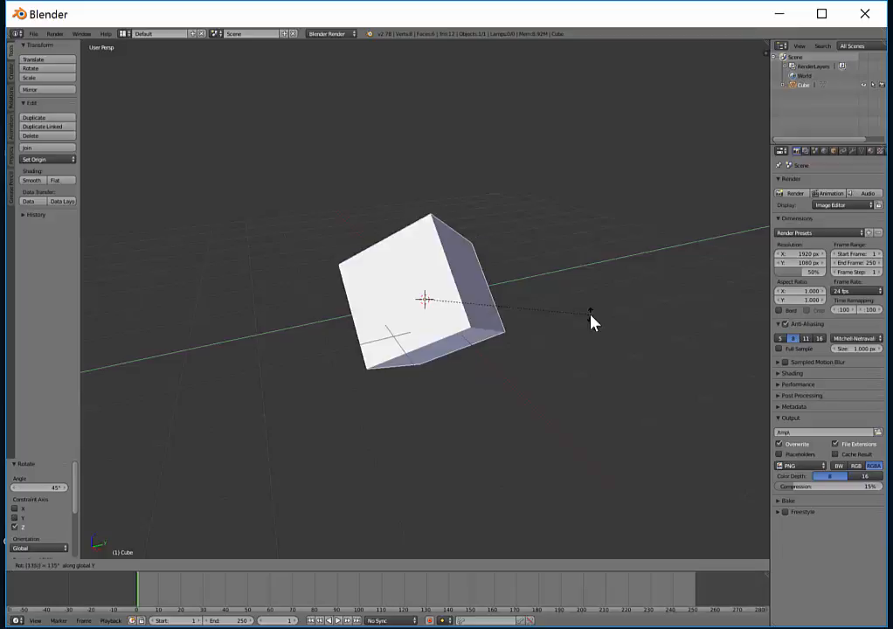